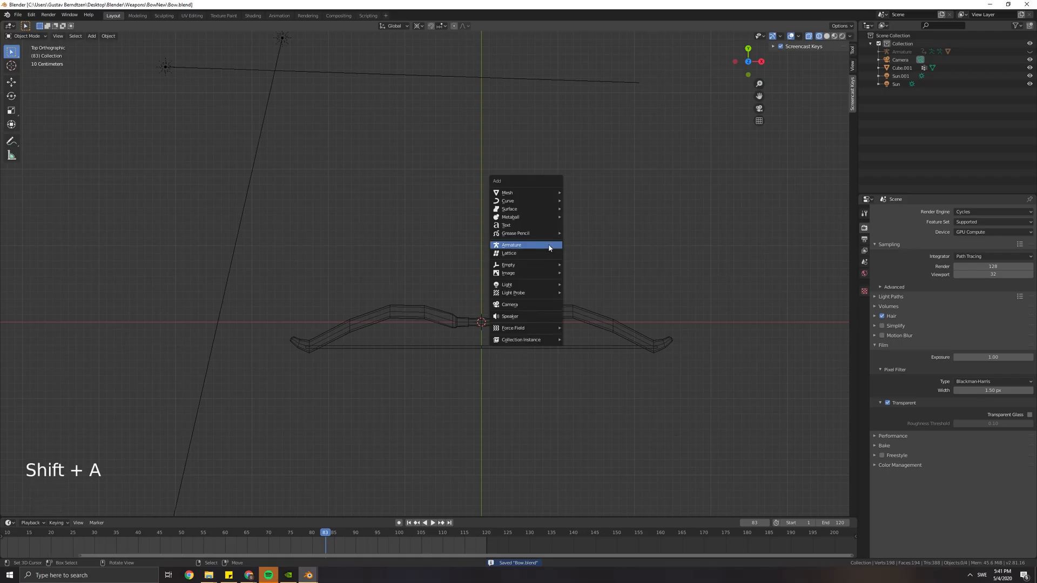
Step: Add an armature at the bow's centre and extrude a bone chain along the right limb
click(511, 245)
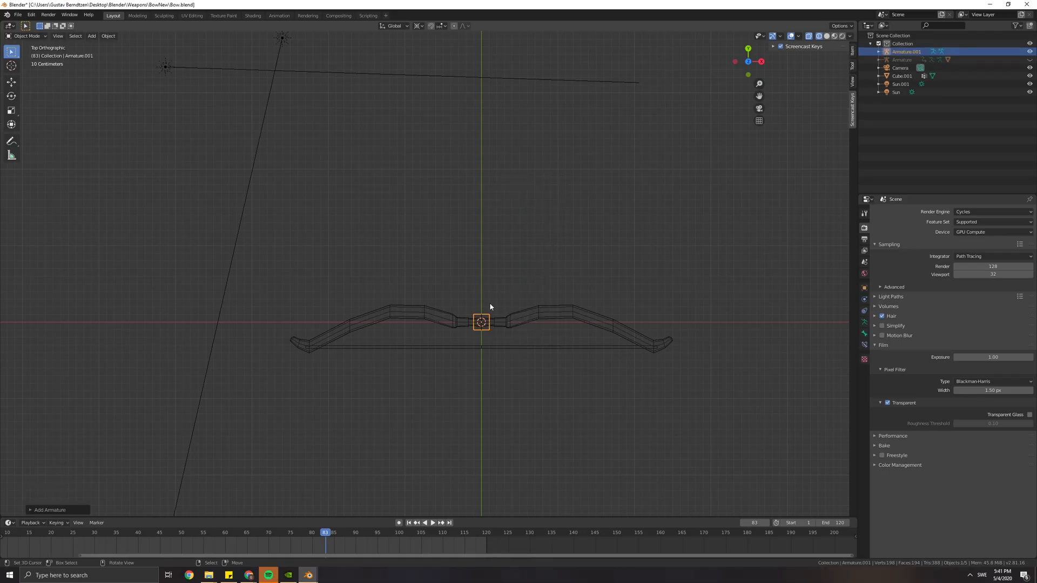
key(Tab)
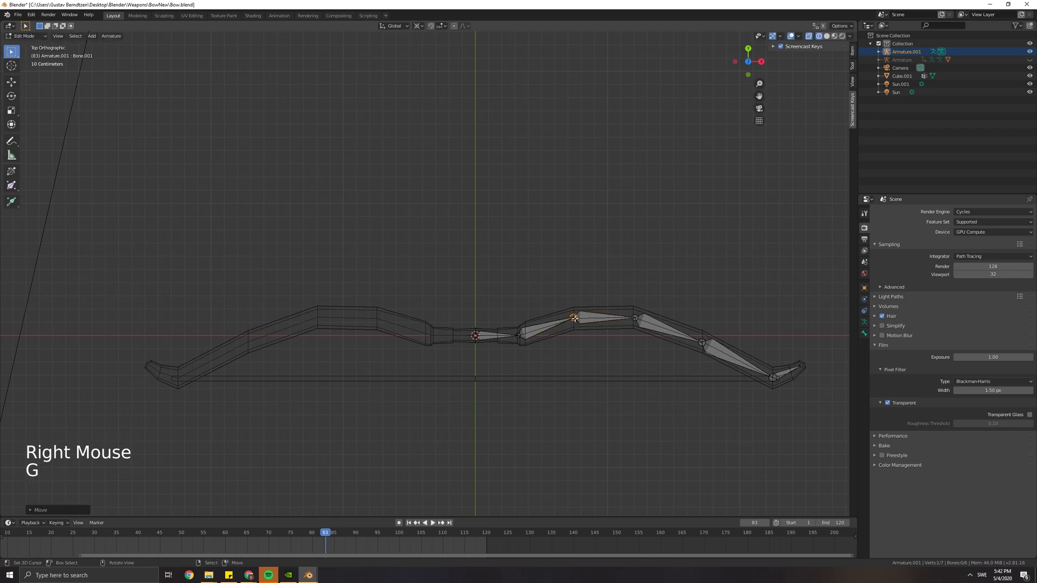
Step: Duplicate and mirror the limb bones onto the left side, then extrude a bone down from the centre
key(a)
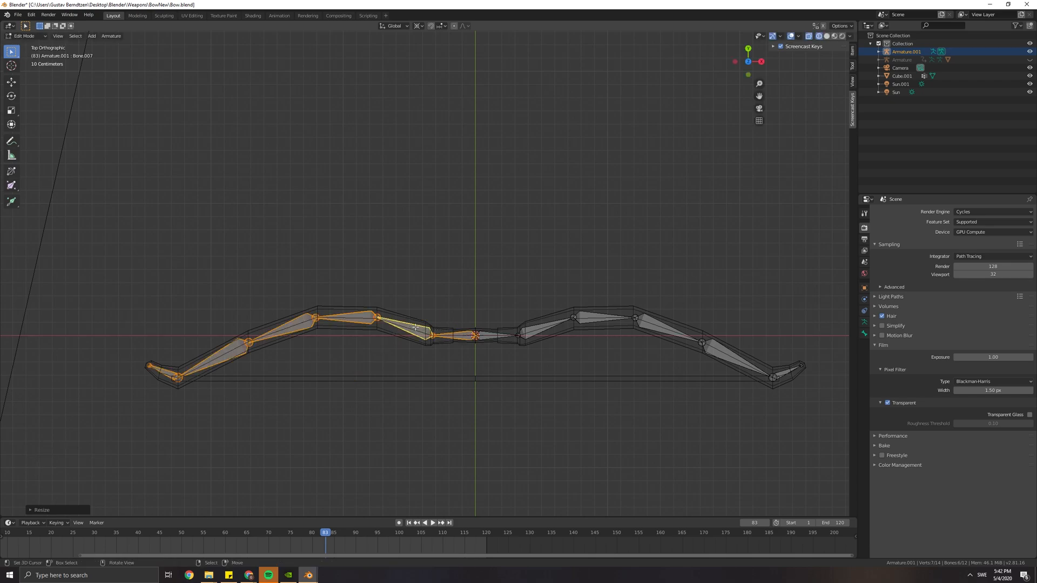
mouse_move(415, 297)
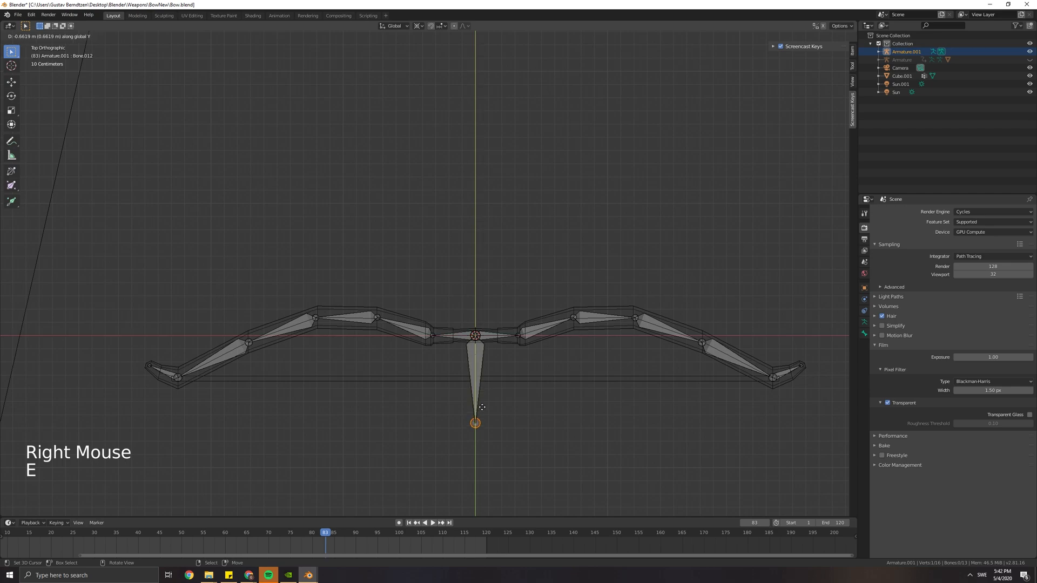
Step: Move the 'string' bone onto the bowstring and select the bow mesh with the armature
key(g)
text(string)
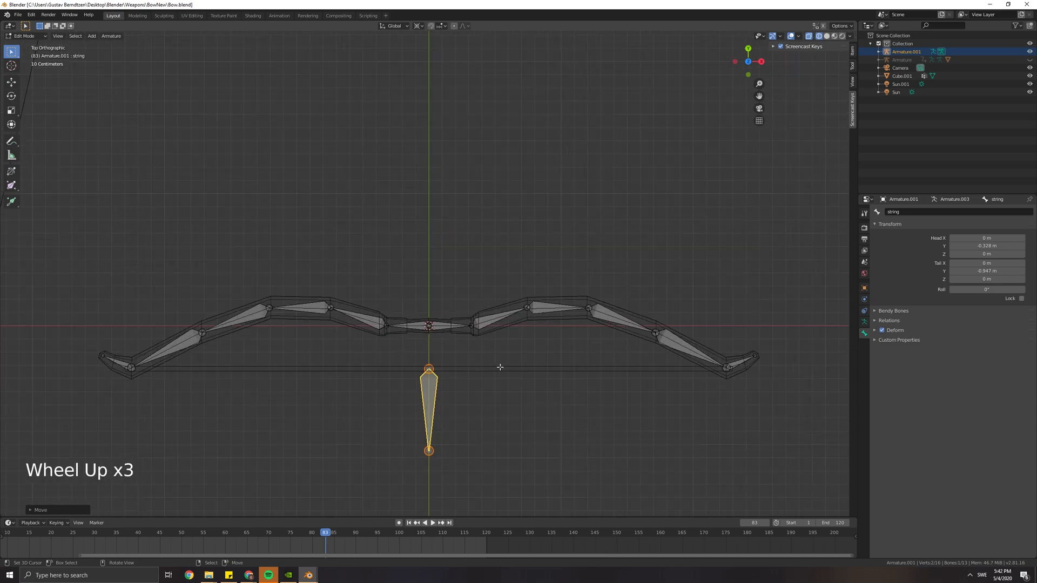
key(Tab)
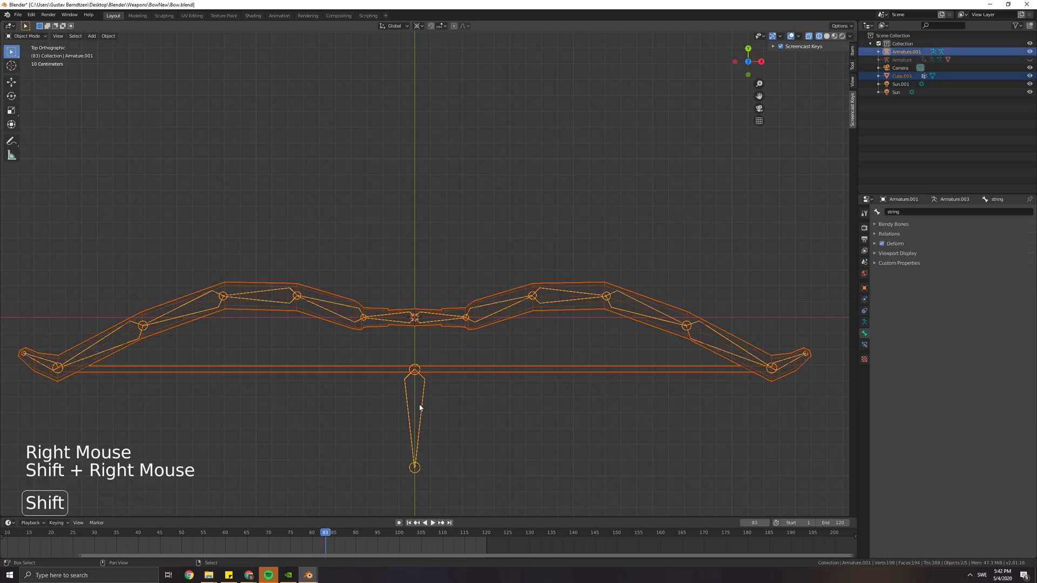
Step: Parent the bow mesh to the armature with Armature Deform and enter Pose Mode
key(ctrl+p)
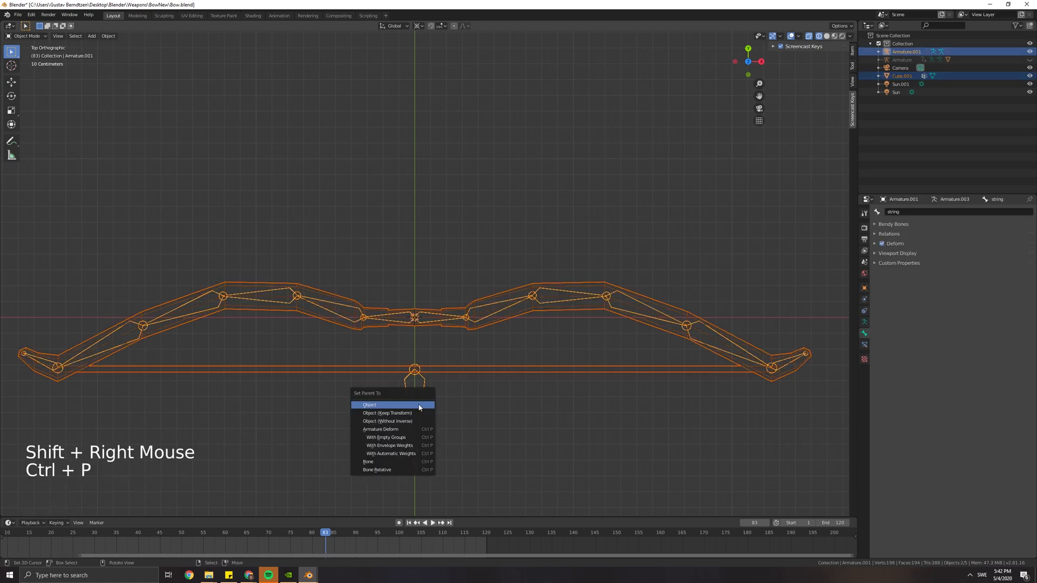
click(369, 405)
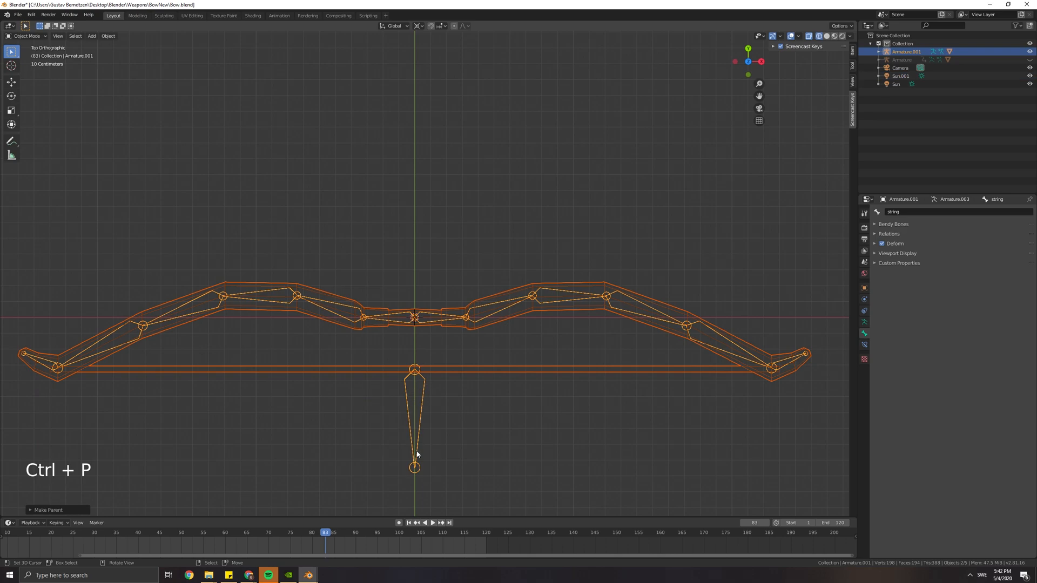
scroll(down, 3)
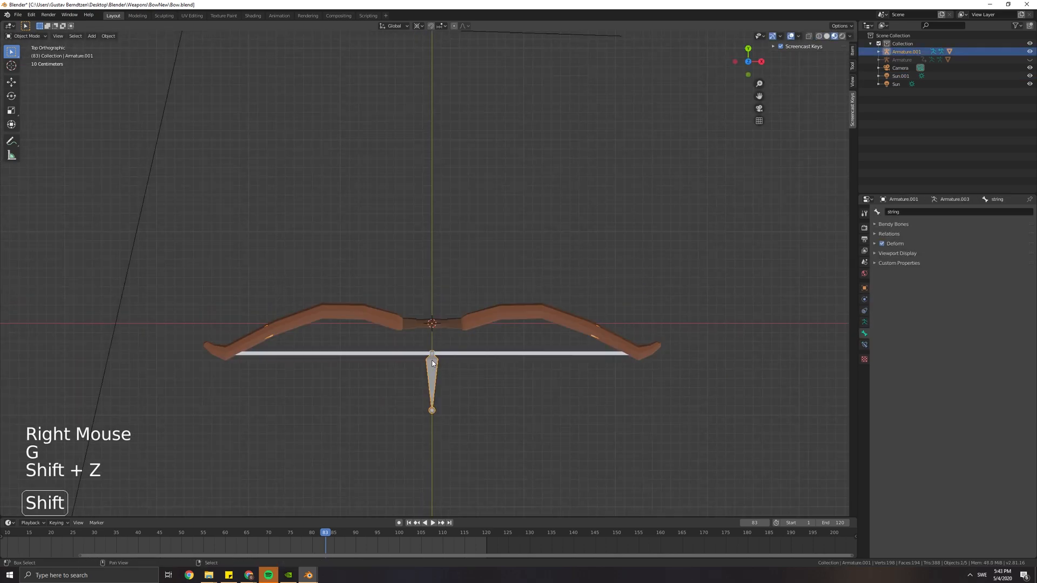
click(27, 36)
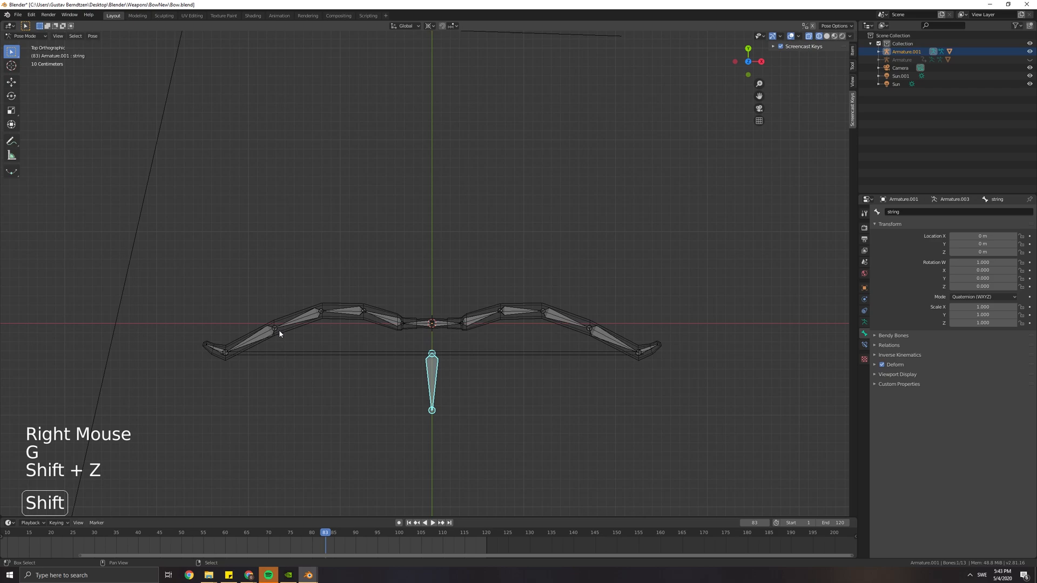
Step: Extrude an upward bone from the bow's centre and rename it 'main'
key(r)
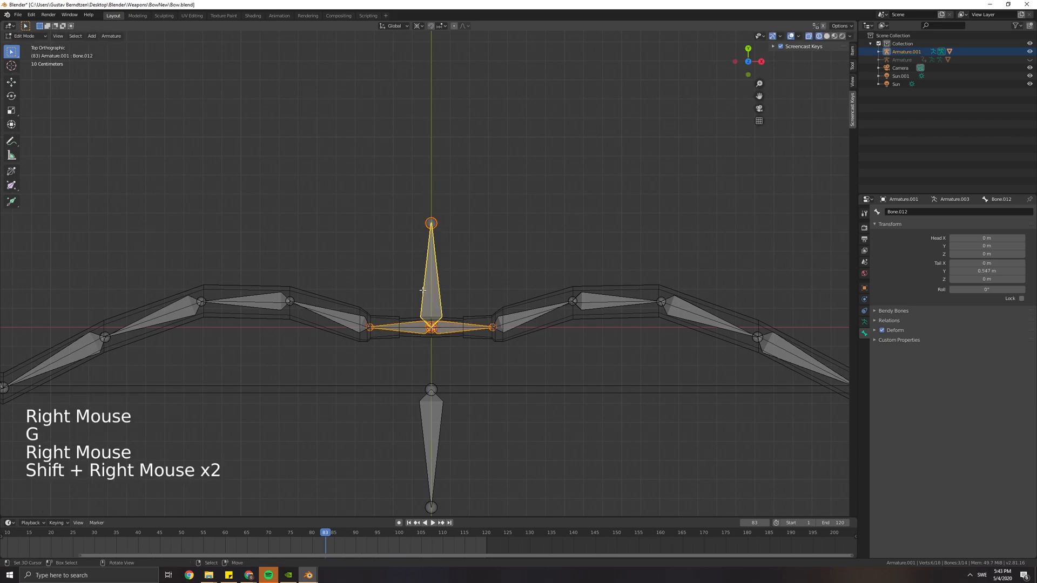
key(ctrl+p)
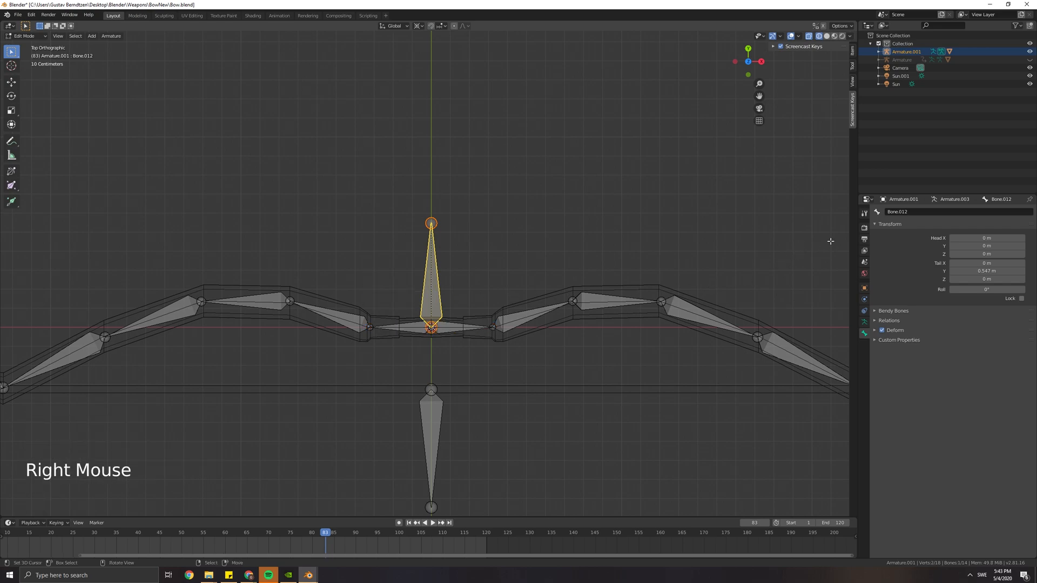
double_click(926, 212)
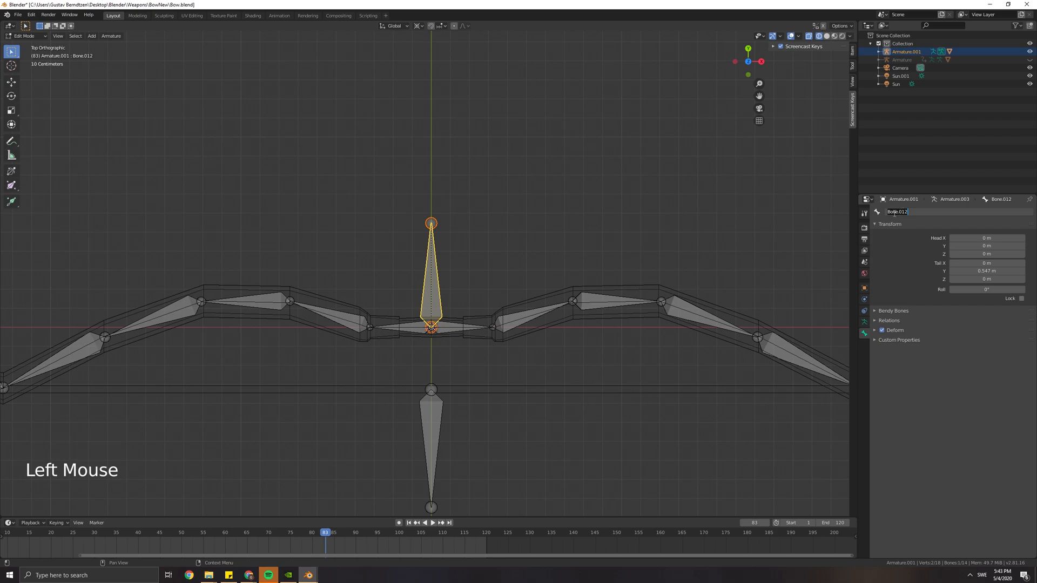
text(main)
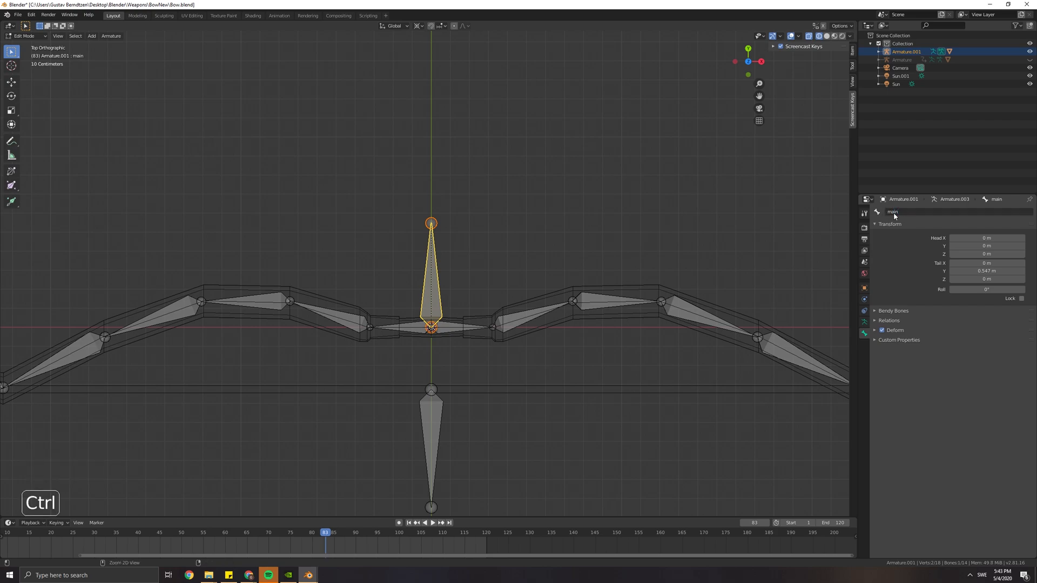
scroll(down, 3)
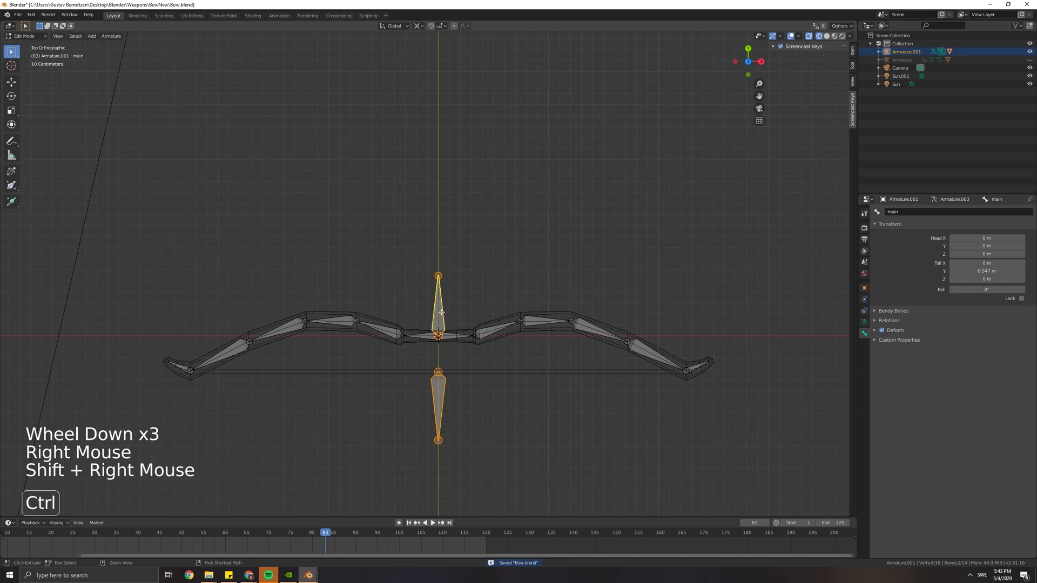
Step: Parent the string bone to main with Keep Offset and return to posing
key(ctrl+p)
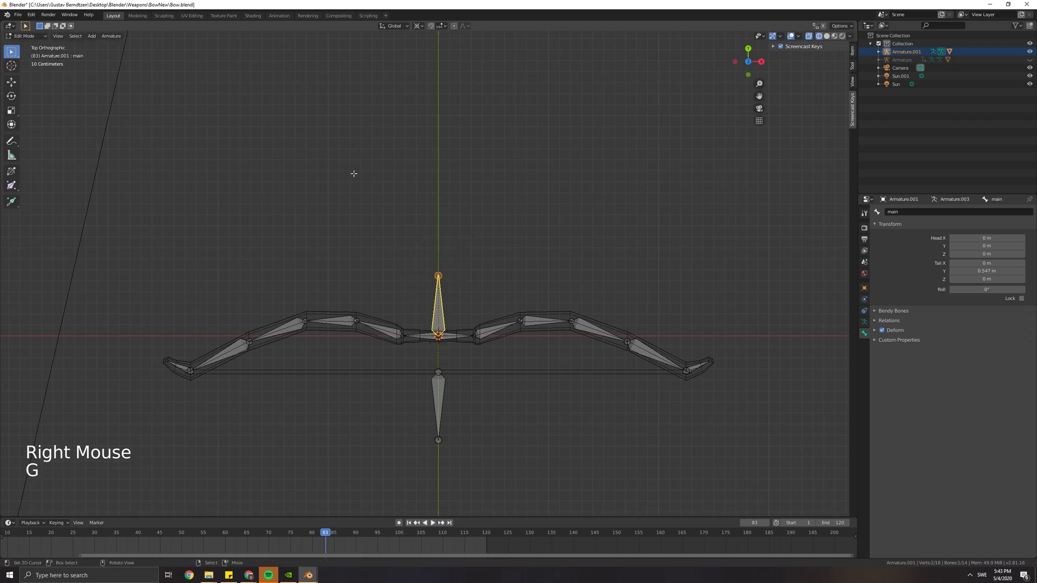
click(25, 34)
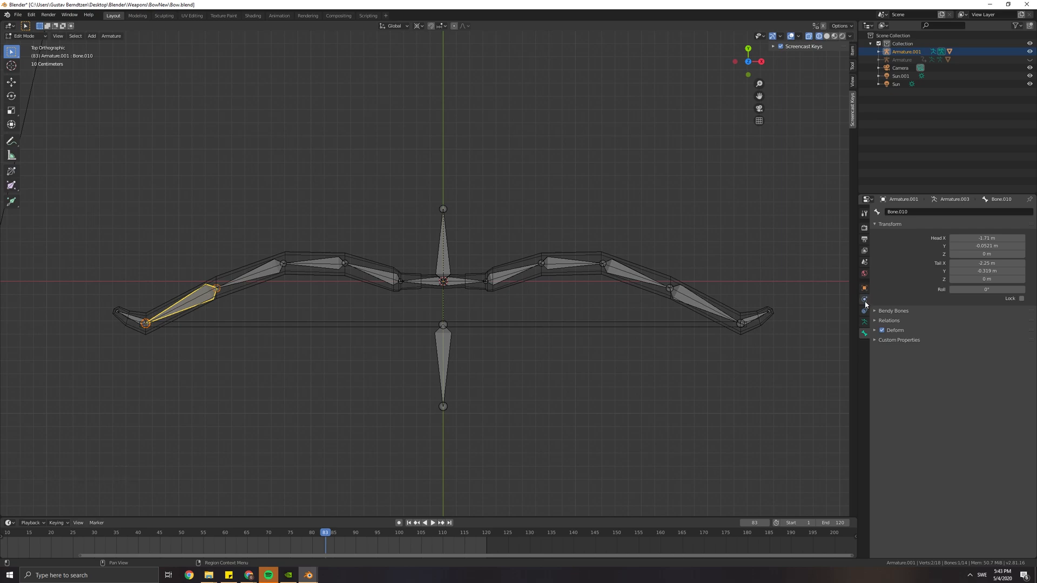
key(Tab)
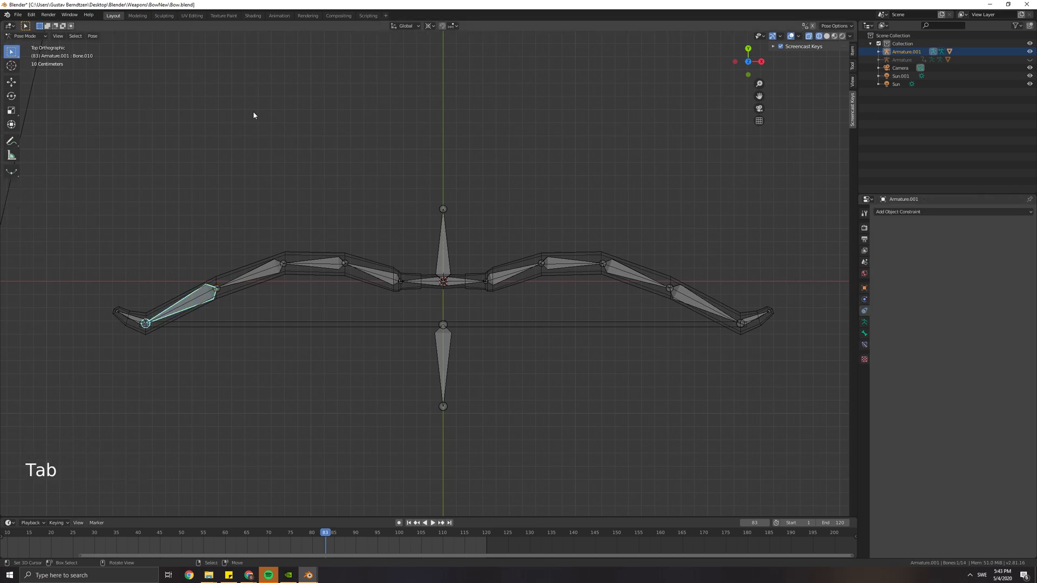
Step: Add Inverse Kinematics constraints with Chain Length 4 to both limb tip bones and test-move them
click(897, 212)
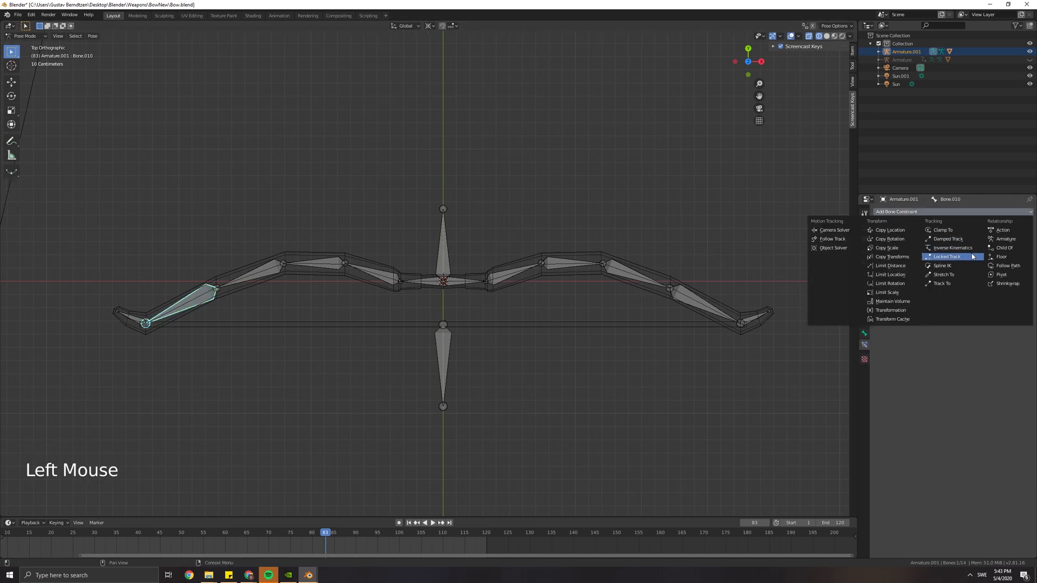
click(952, 247)
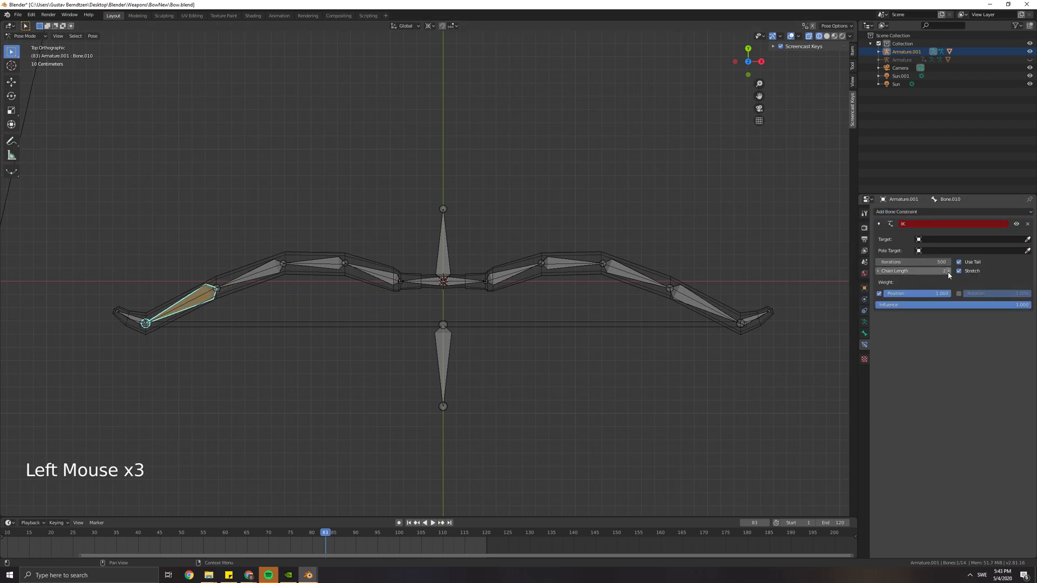
key(g)
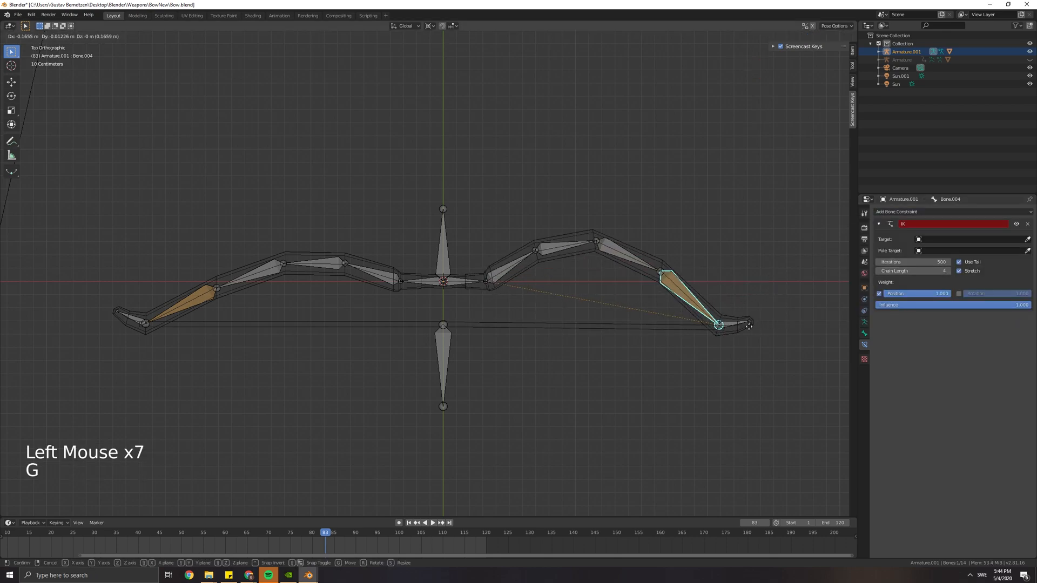
click(720, 324)
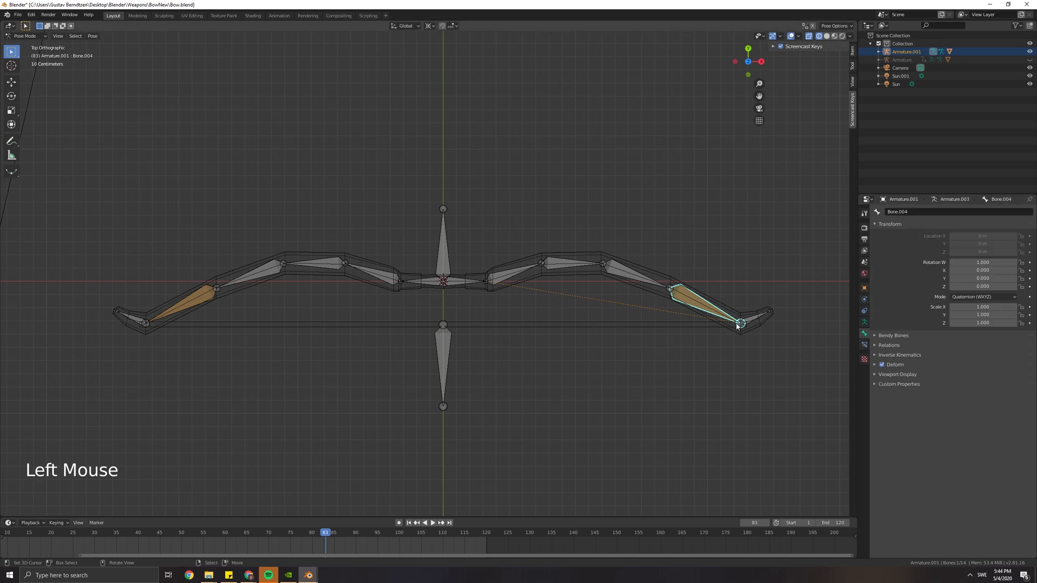
Step: Extrude hanging tip bones R.L and R.R and parent both to the main bone
key(Tab)
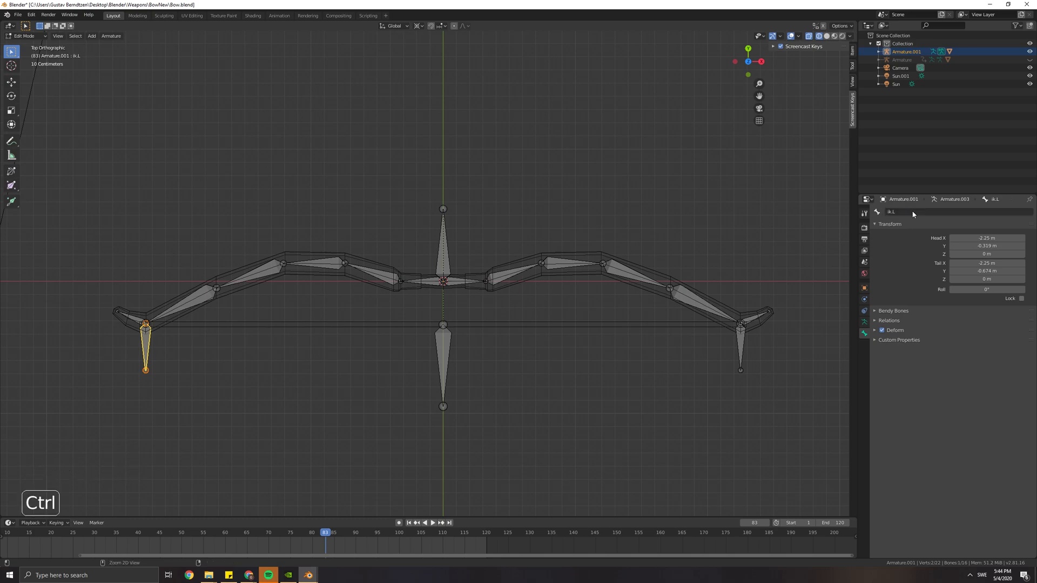
key(ctrl+s)
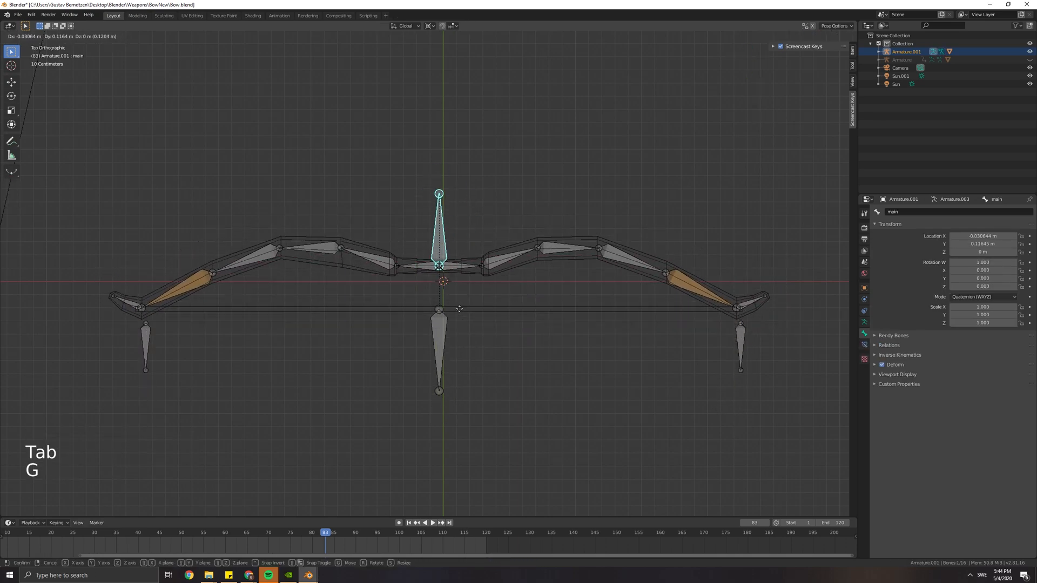
key(ctrl+p)
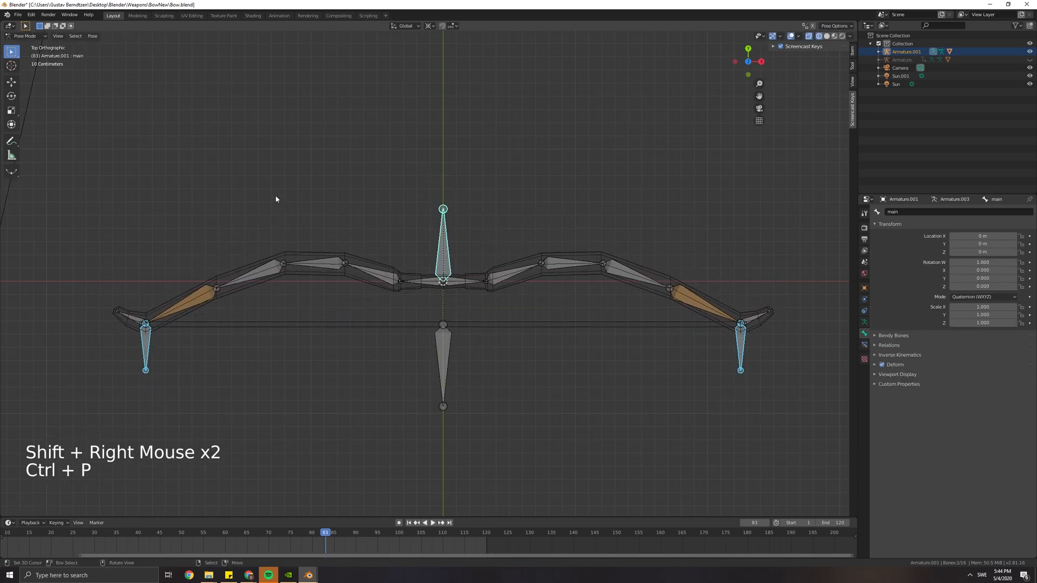
key(ctrl+p)
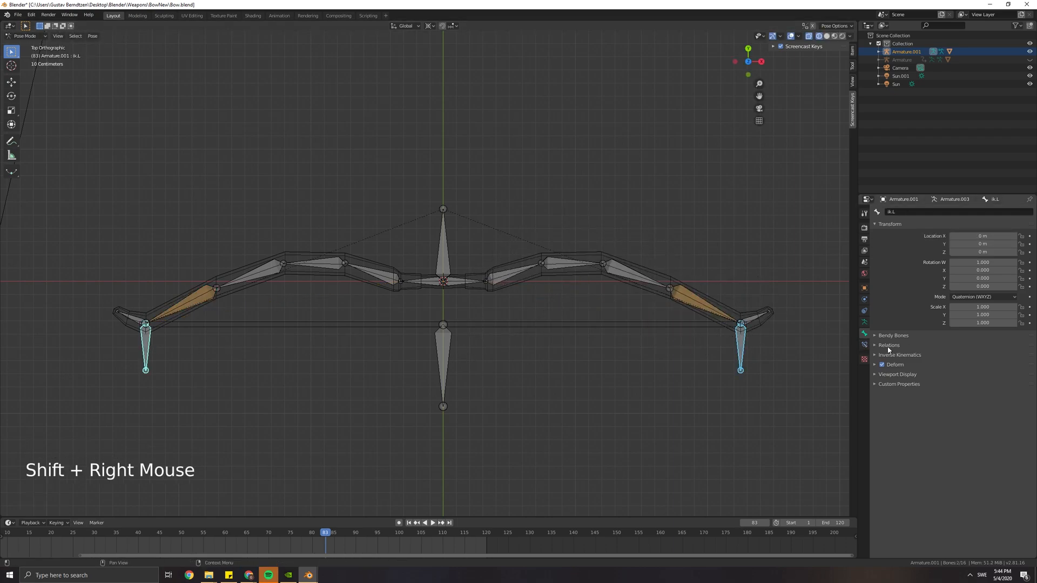
Step: Give R.L a Limit Distance constraint to the string bone and set Bone.010's IK target to R.L
click(864, 211)
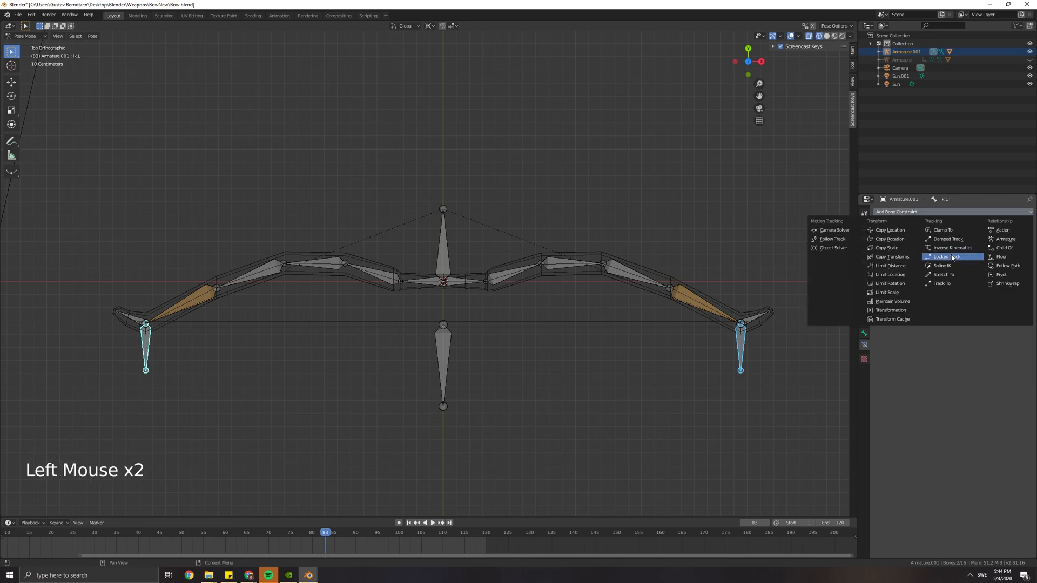
mouse_move(891, 265)
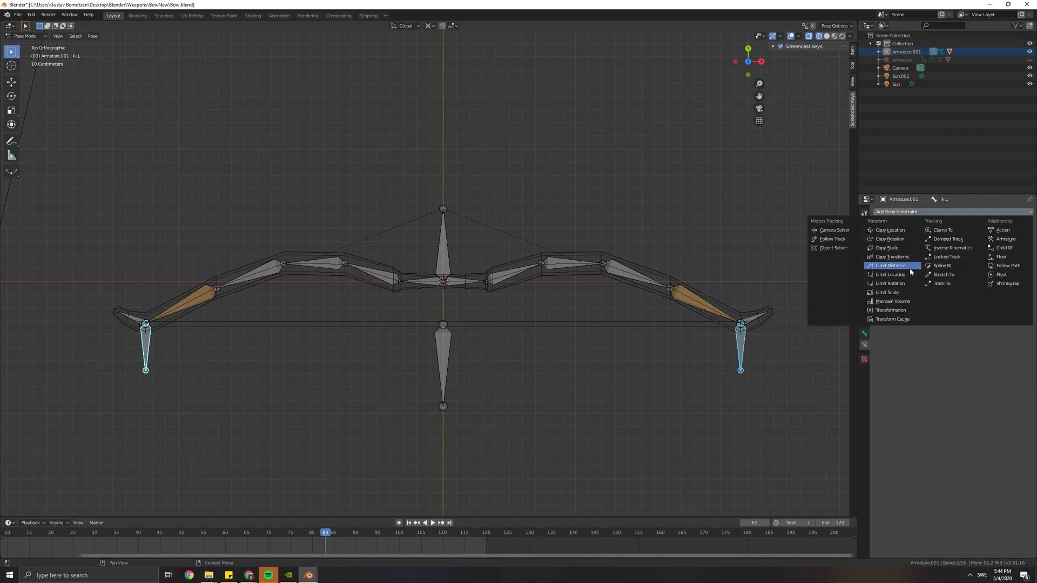
click(891, 266)
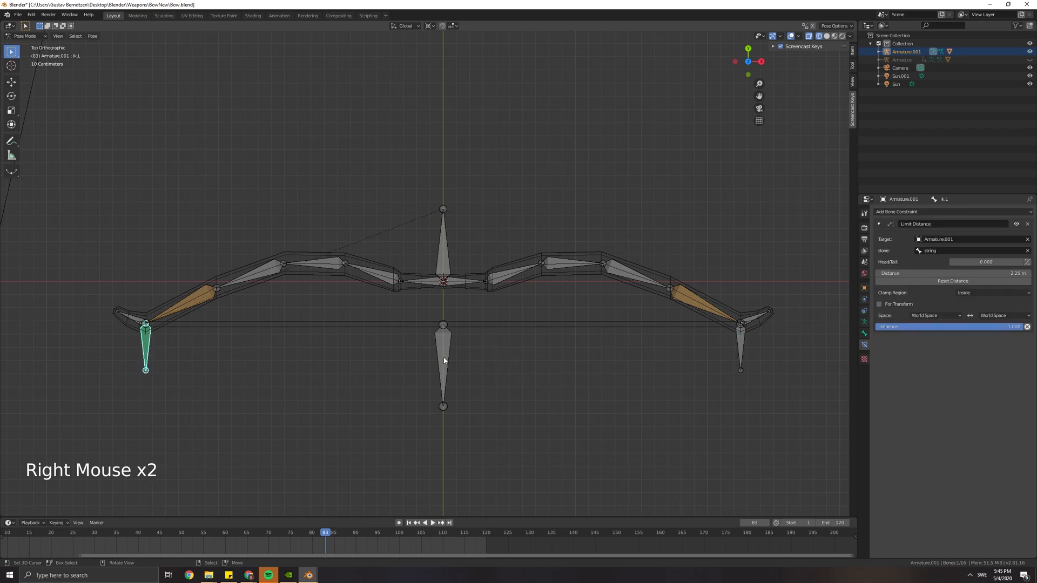
key(g)
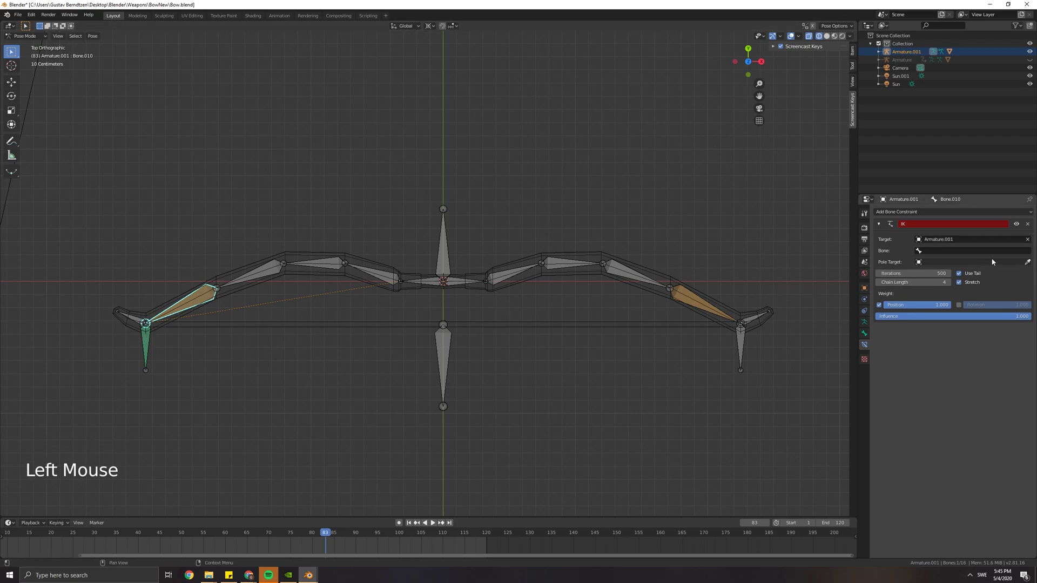
click(970, 250)
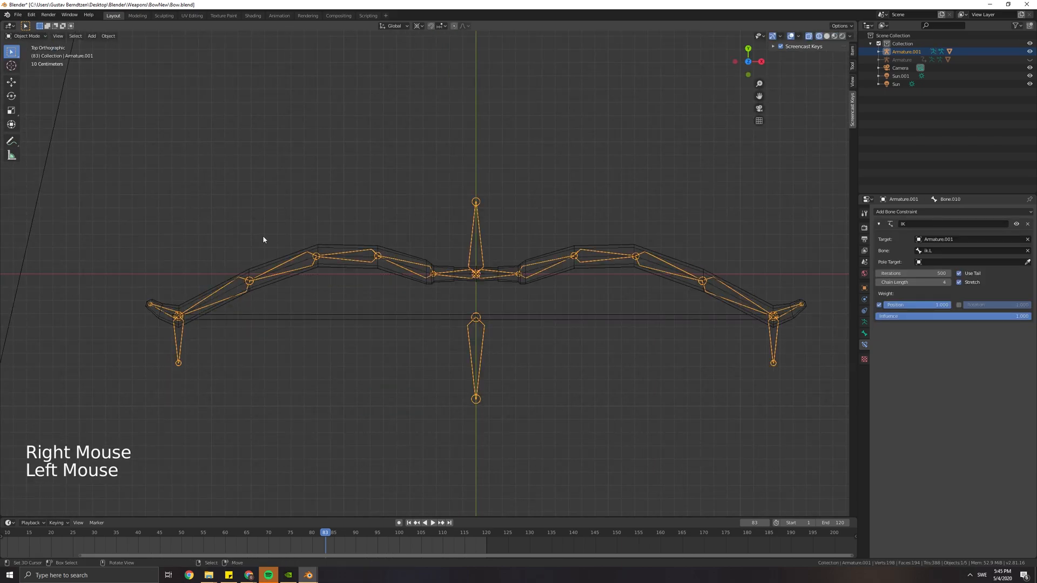
Step: In Weight Paint on the bow mesh, select bone R.L and subtract its stray weights on the upper left limb
click(26, 35)
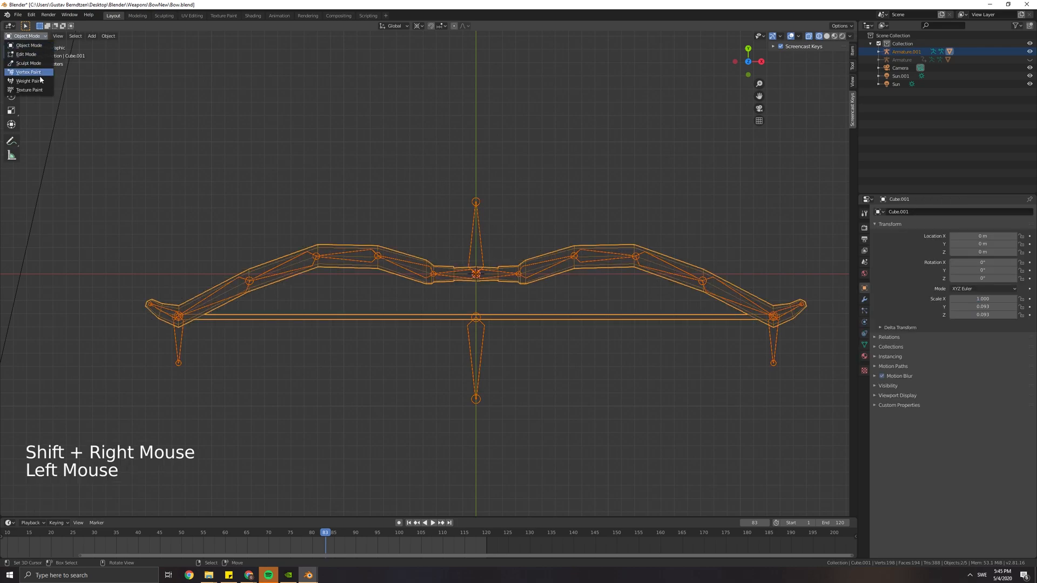
click(28, 81)
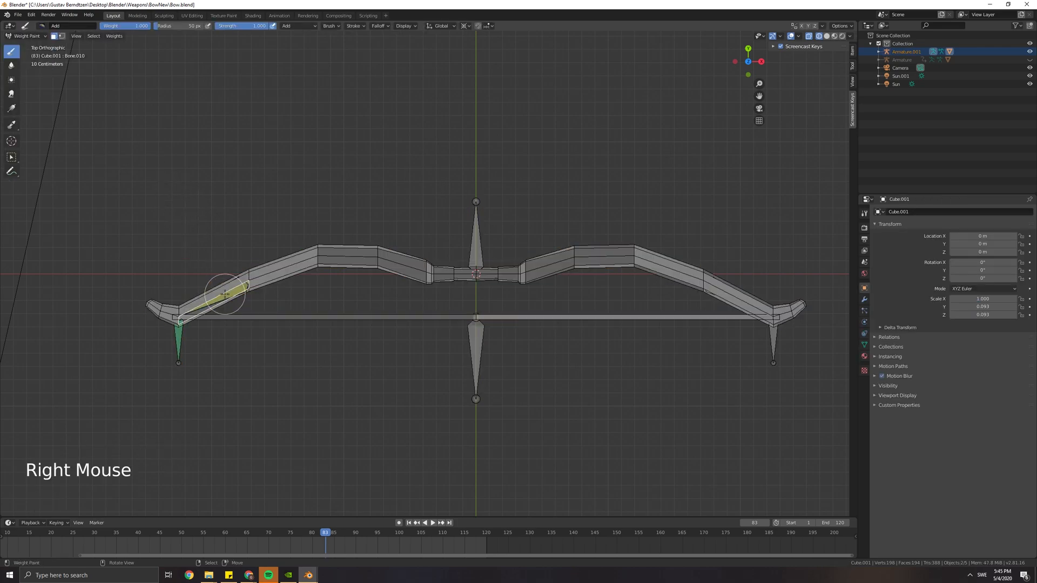
click(231, 258)
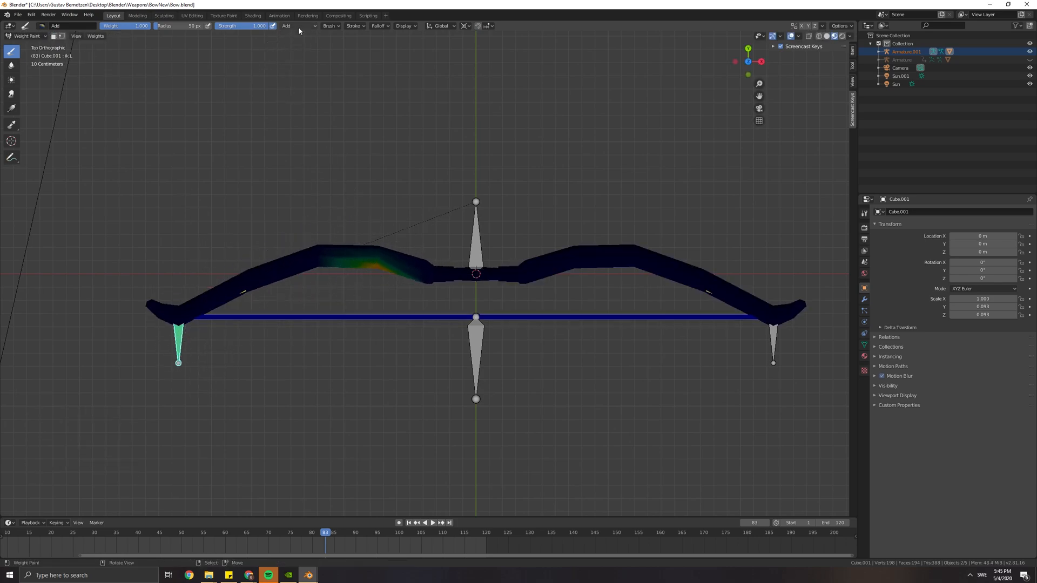
click(296, 26)
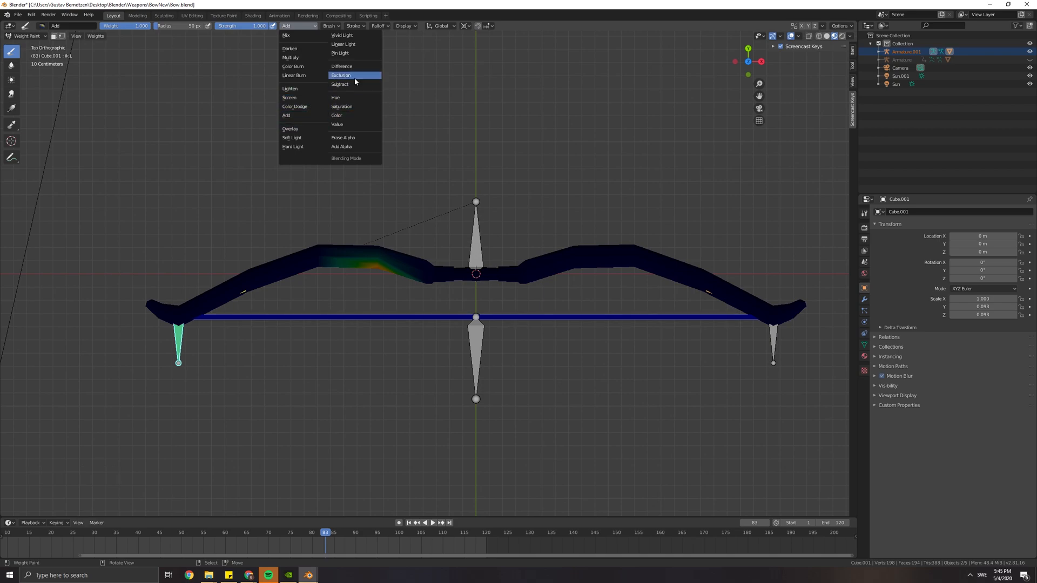
click(339, 85)
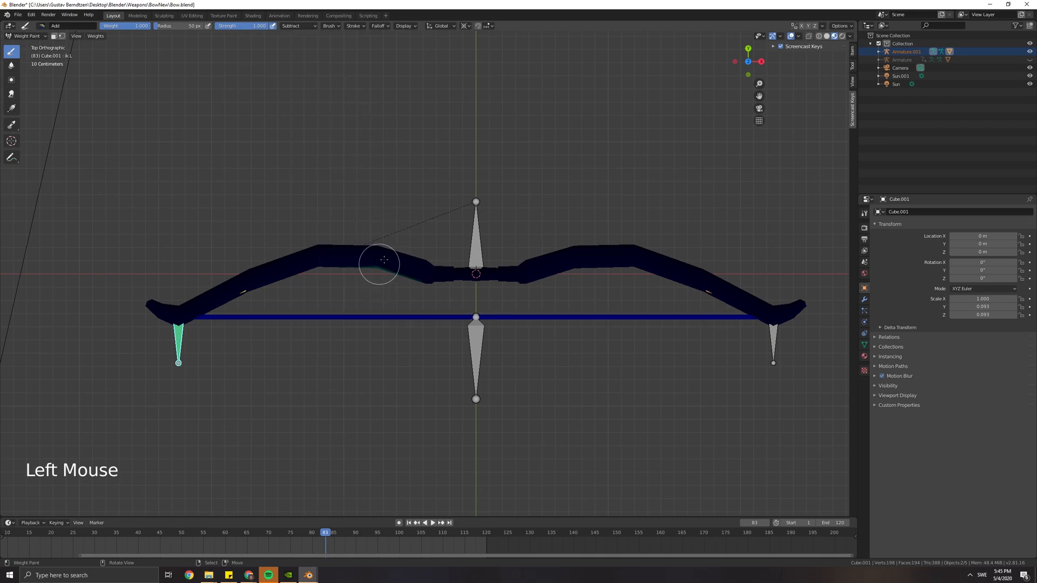